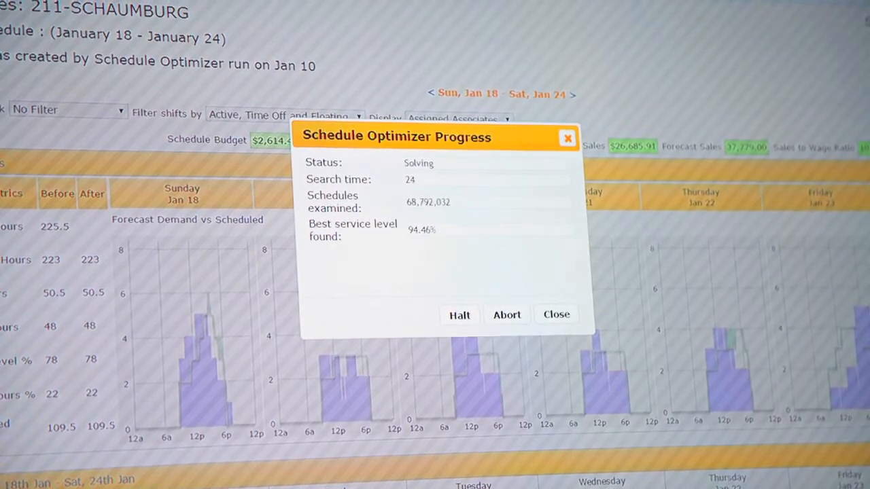
Close the optimizer progress dialog, keeping the ~94% service-level schedule for Jan 18–24
left_click(556, 314)
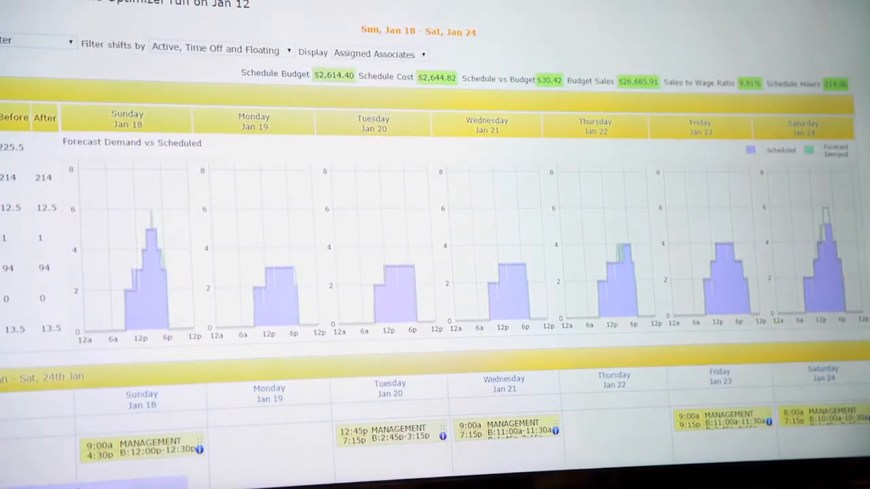